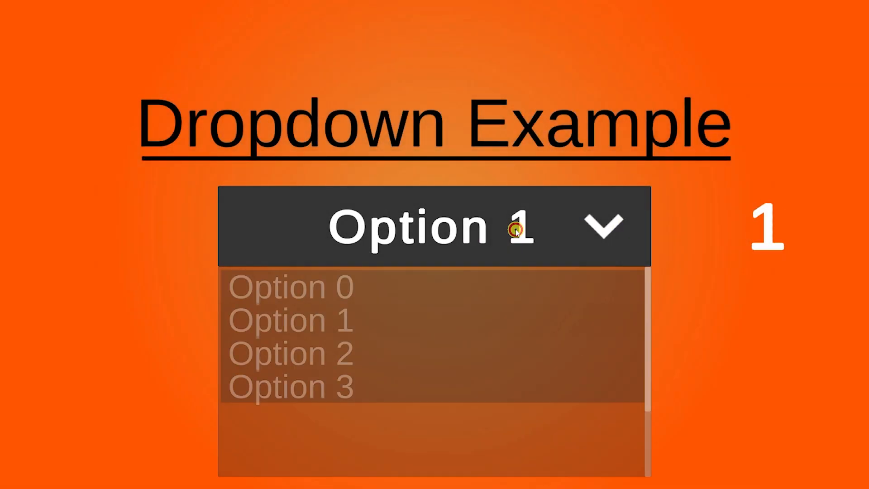
- In the running demo, pick Option 3, then Option 0, so the number shows 0
click(294, 387)
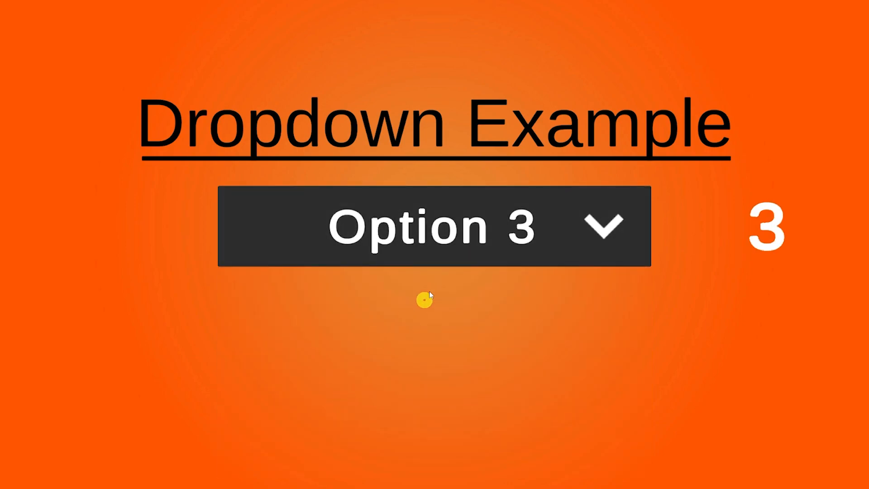
click(431, 232)
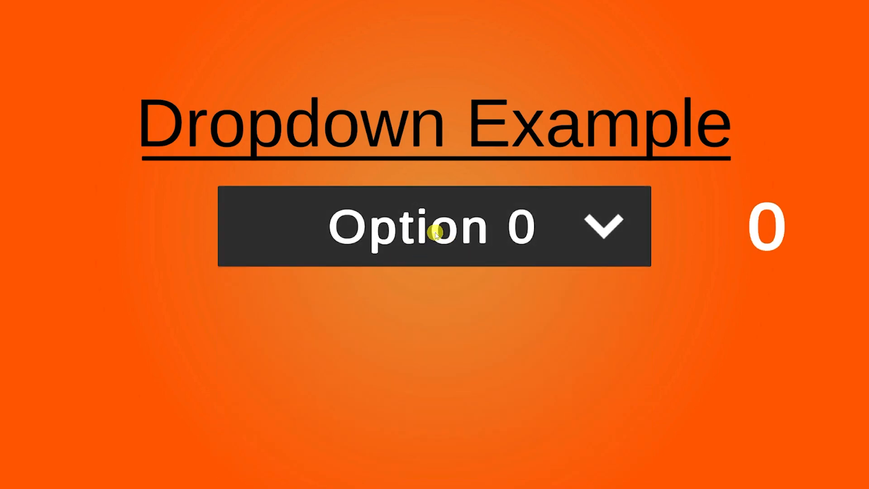
click(434, 232)
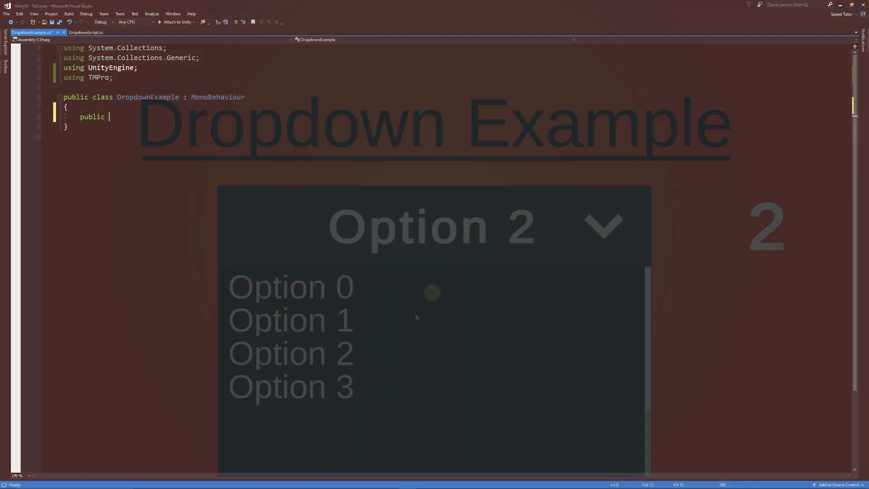
- Type the DropdownSample(int index) method signature and a 'case 0:' label in DropdownExample
text(void DropdownSample(int inde))
click(166, 135)
text(switch (index)
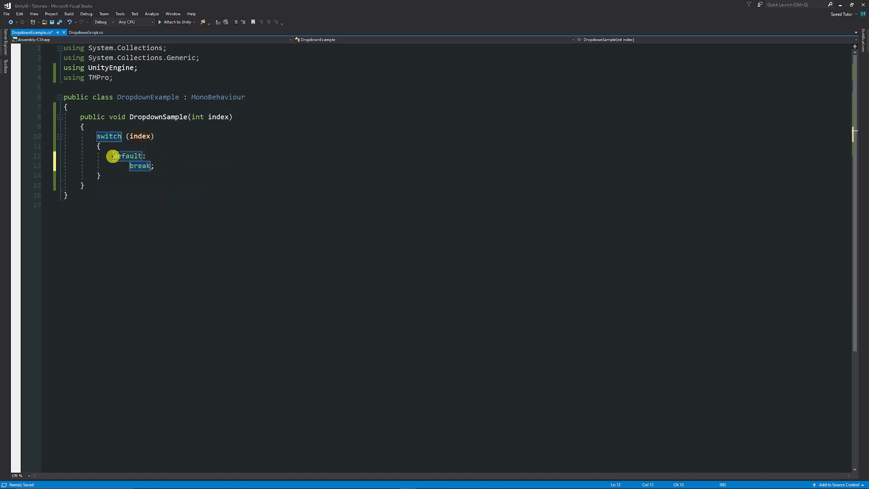
text(case 0:)
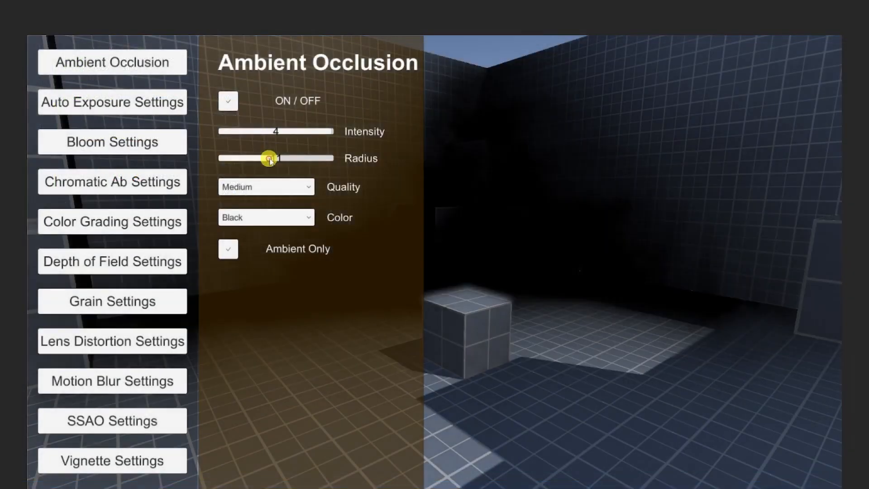
- Scroll the Patreon page past the support tiers to the About SpeedTutor section
click(112, 141)
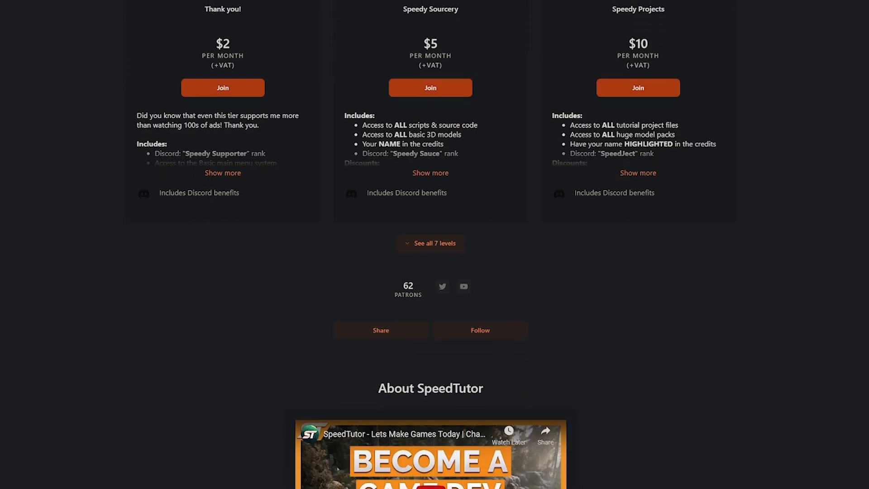
scroll(down, 3)
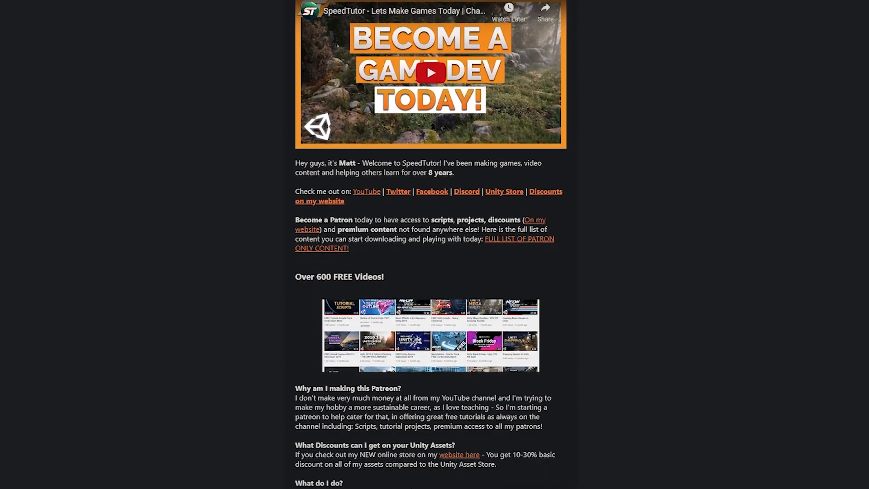
scroll(down, 3)
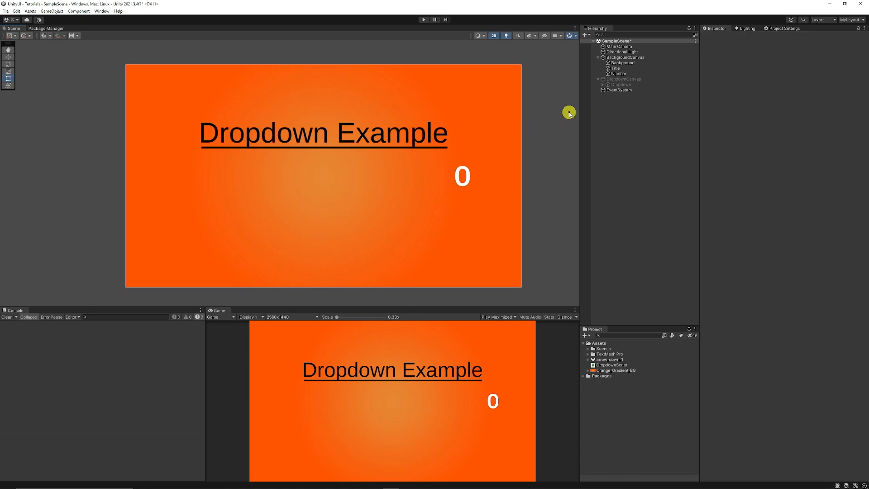
mouse_move(608, 110)
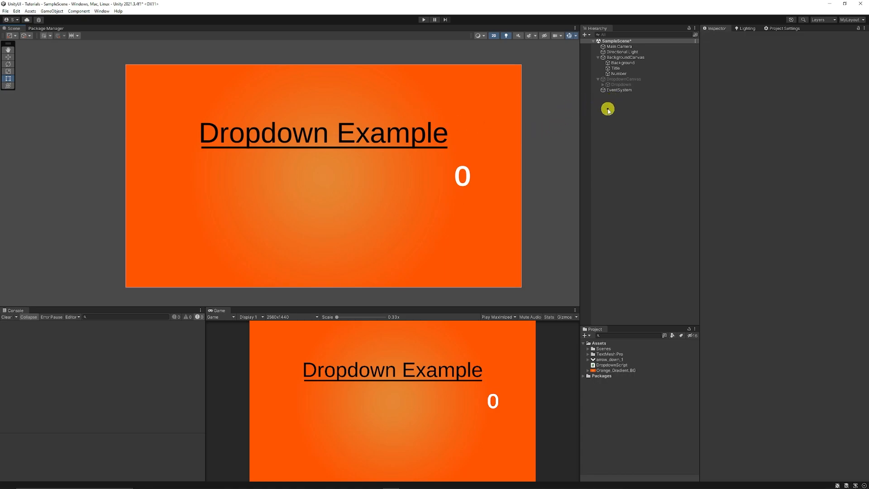
mouse_move(614, 106)
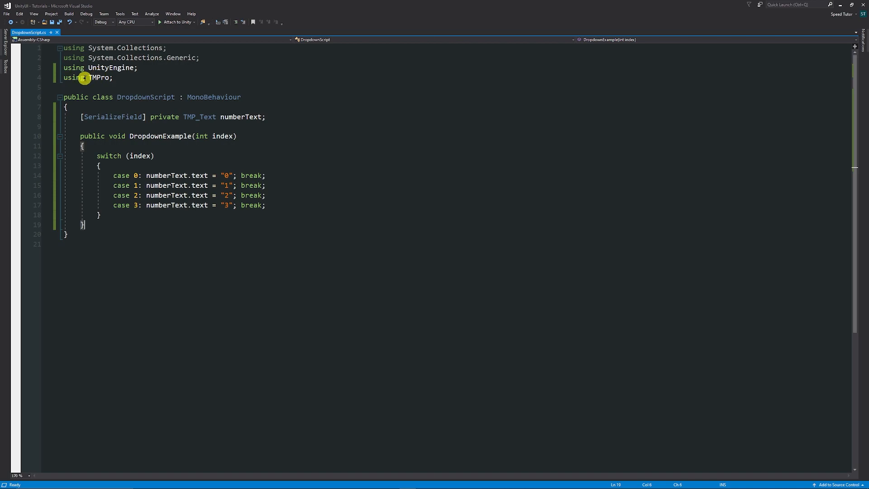
mouse_move(527, 98)
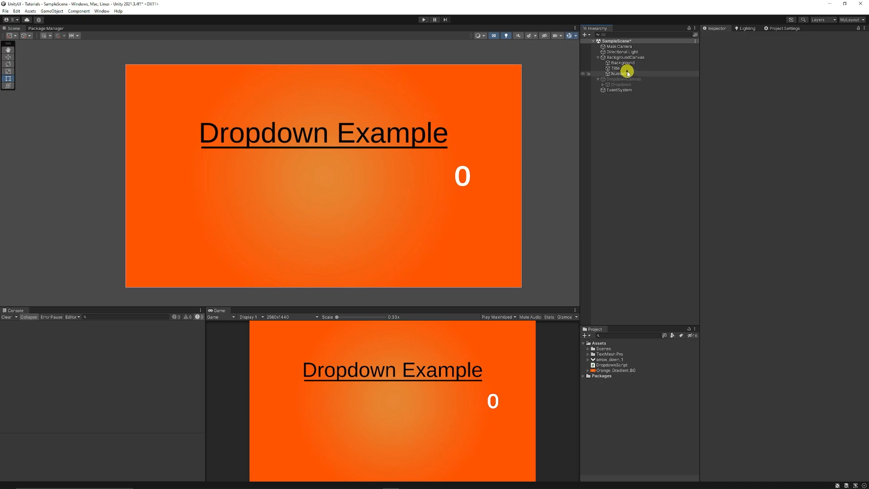
- Select Number in the Hierarchy to show its TextMeshPro component in the Inspector
click(617, 73)
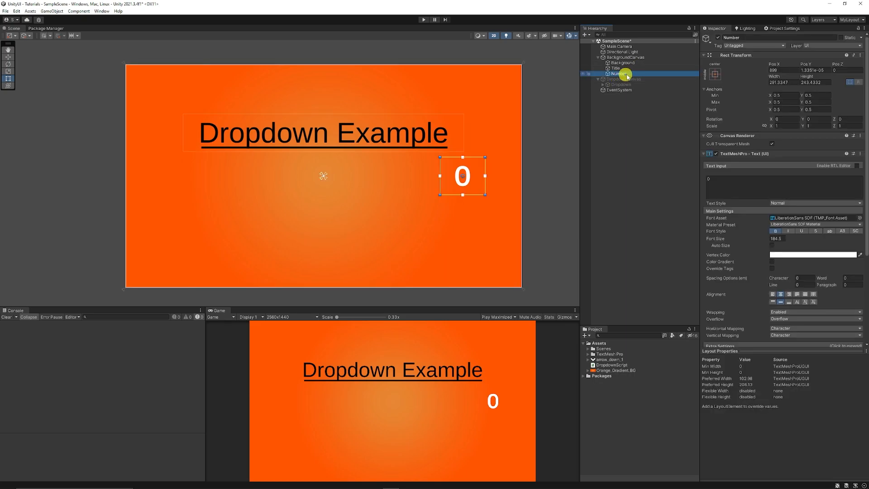
right_click(623, 57)
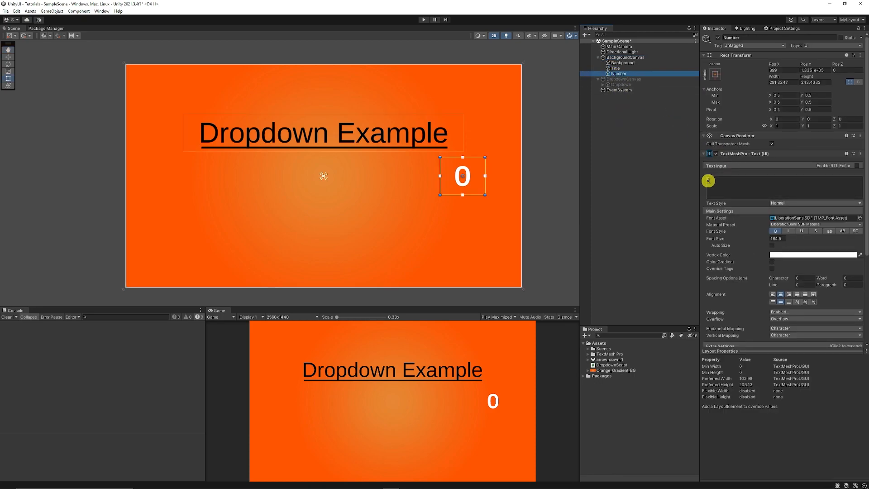
- Create a Dropdown - TextMeshPro under BackgroundCanvas and stretch it wider and taller
right_click(612, 125)
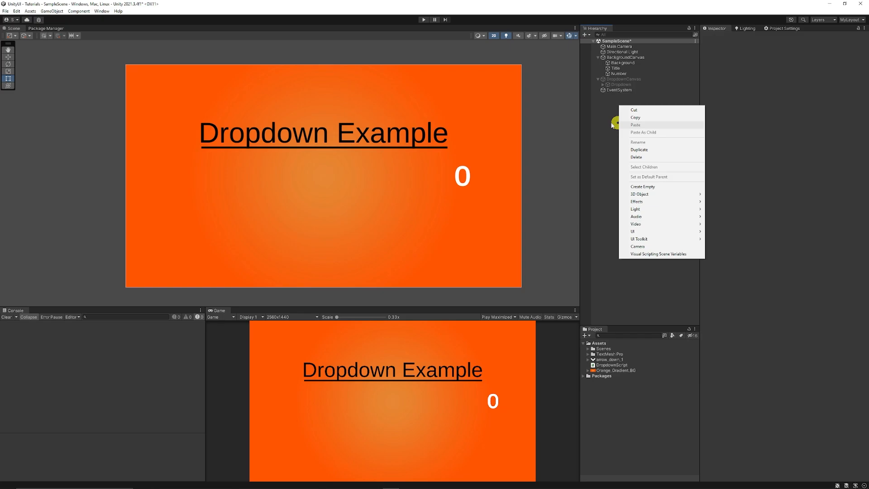
mouse_move(659, 209)
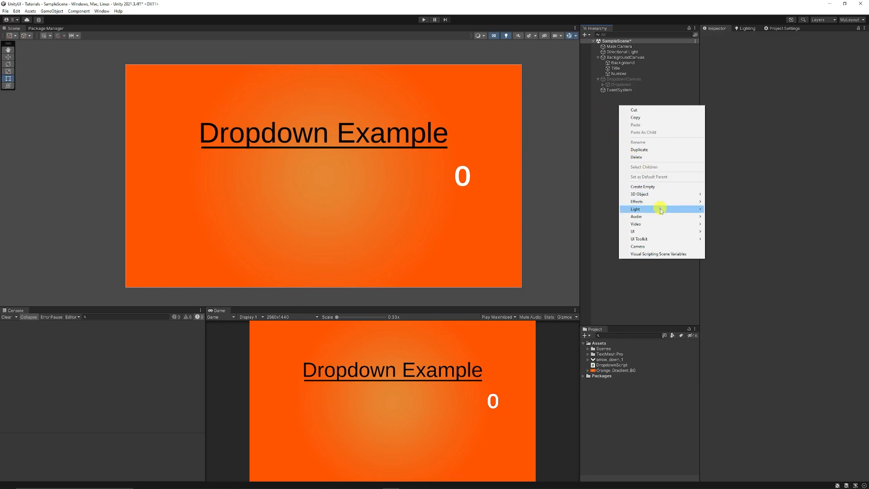
mouse_move(642, 232)
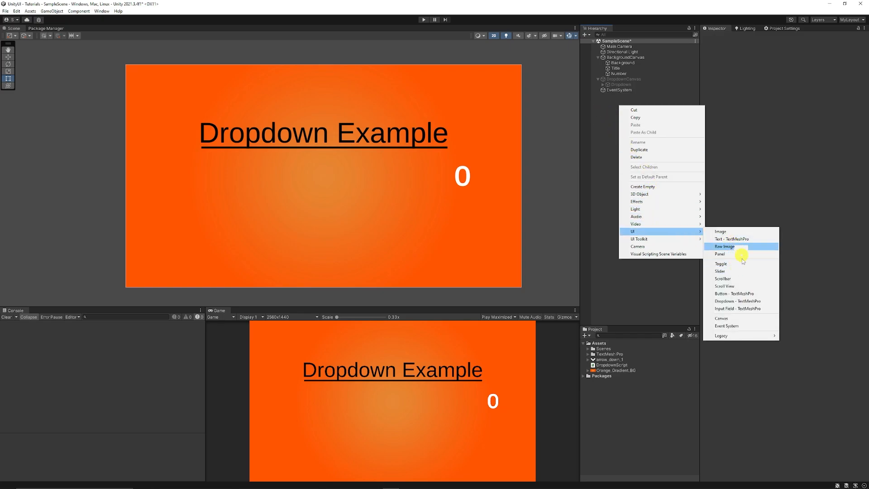
click(737, 301)
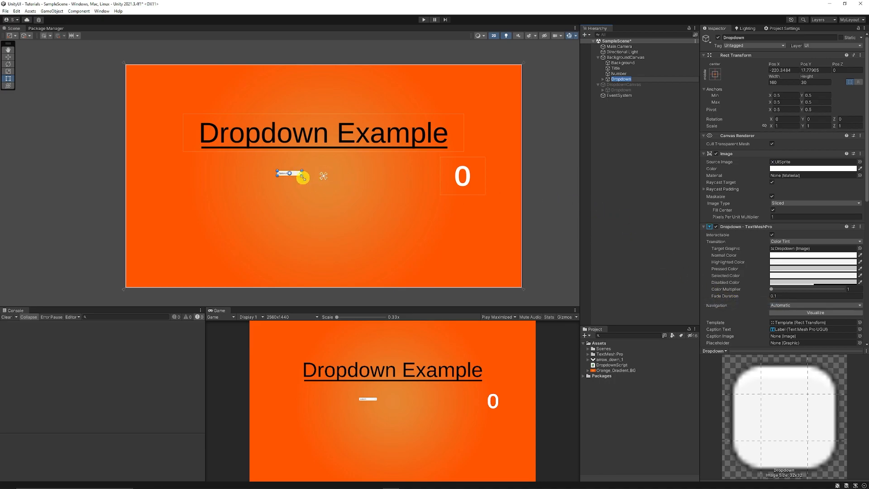
drag(306, 179, 318, 182)
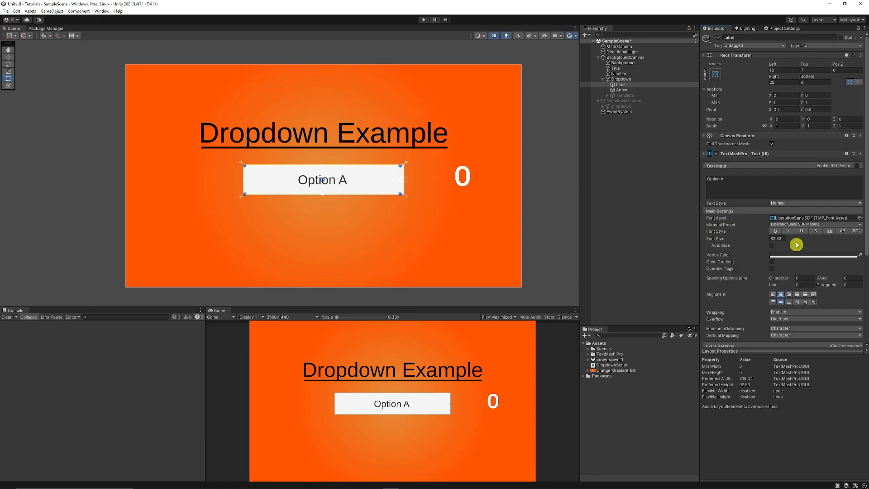
click(621, 89)
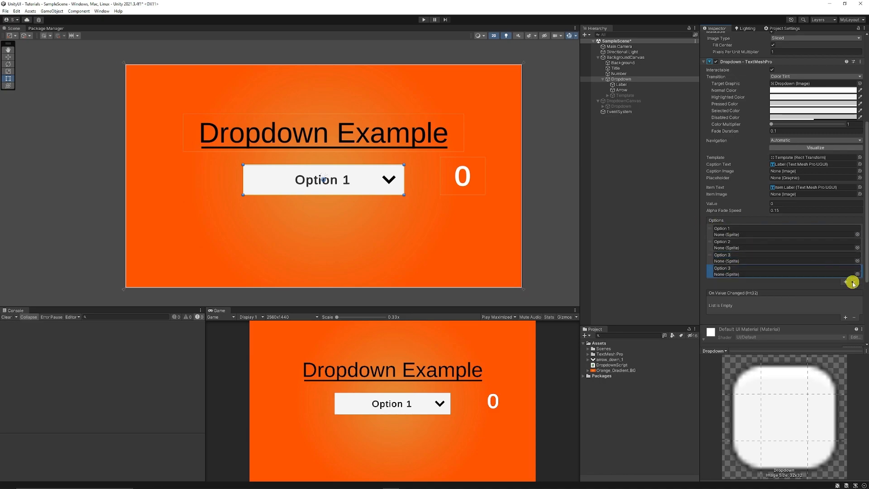
- In the dropdown Template, raise the Item Label font size and increase the Item height
click(625, 95)
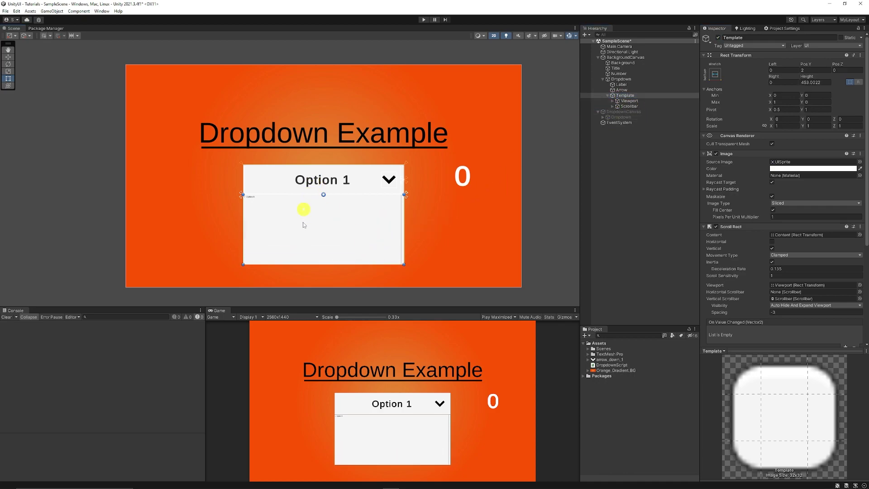
click(629, 100)
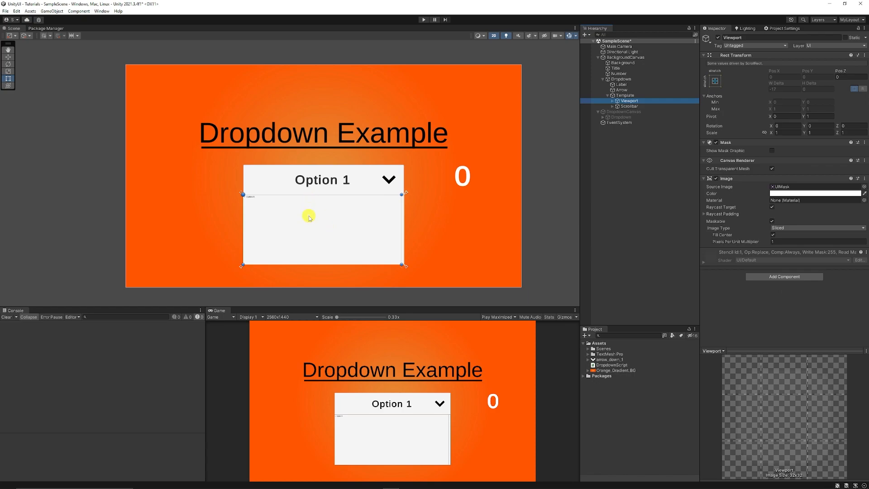
click(630, 106)
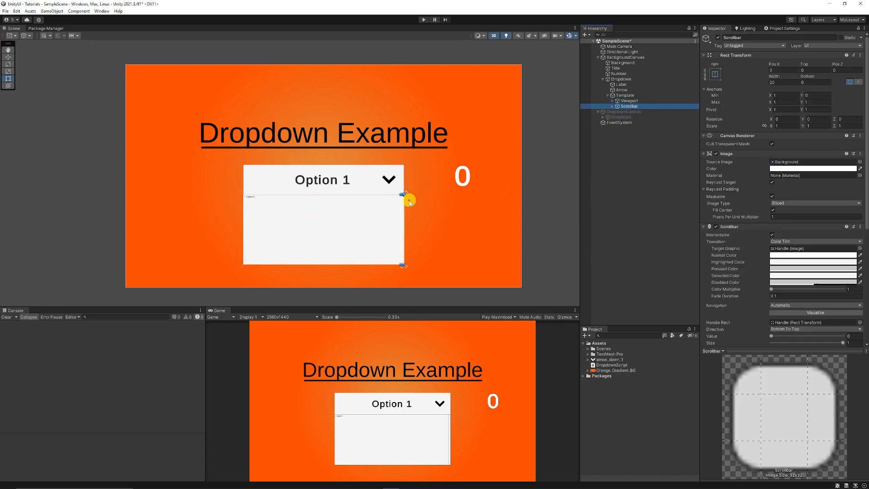
click(626, 106)
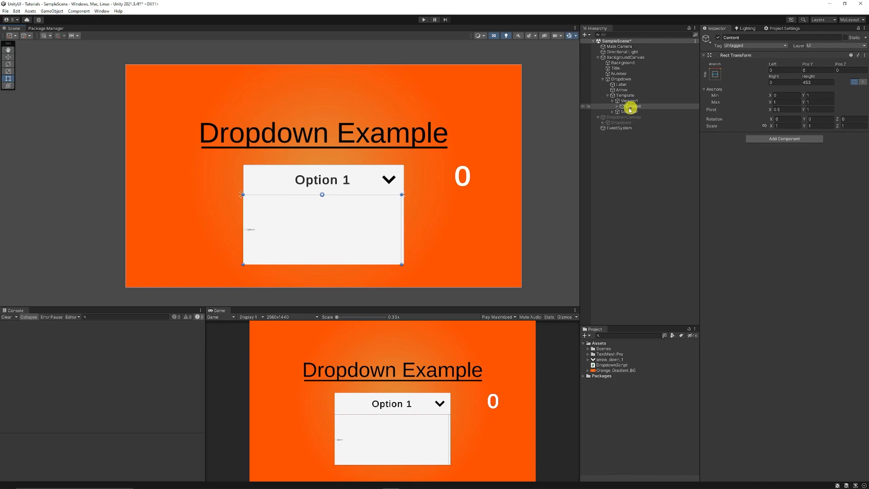
click(635, 111)
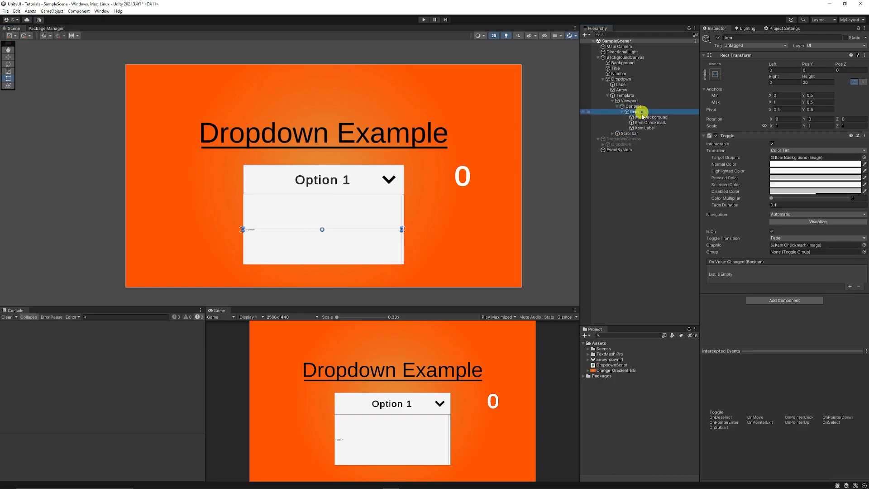
click(645, 127)
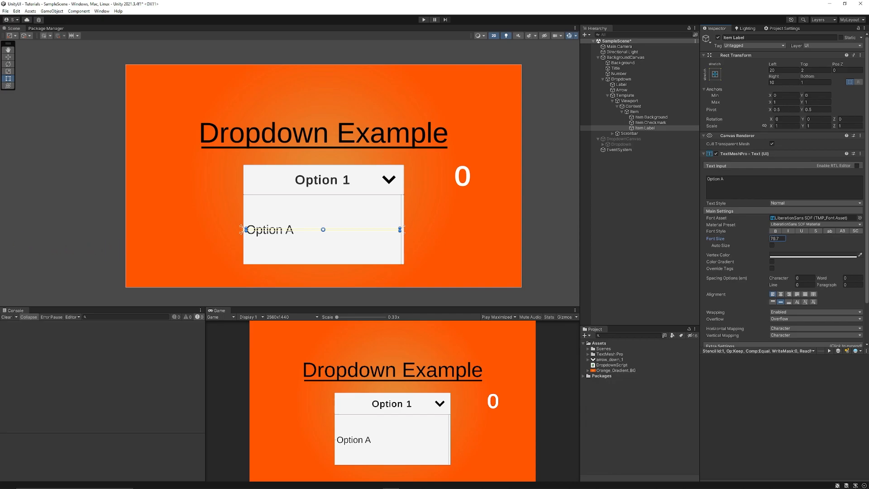
click(633, 111)
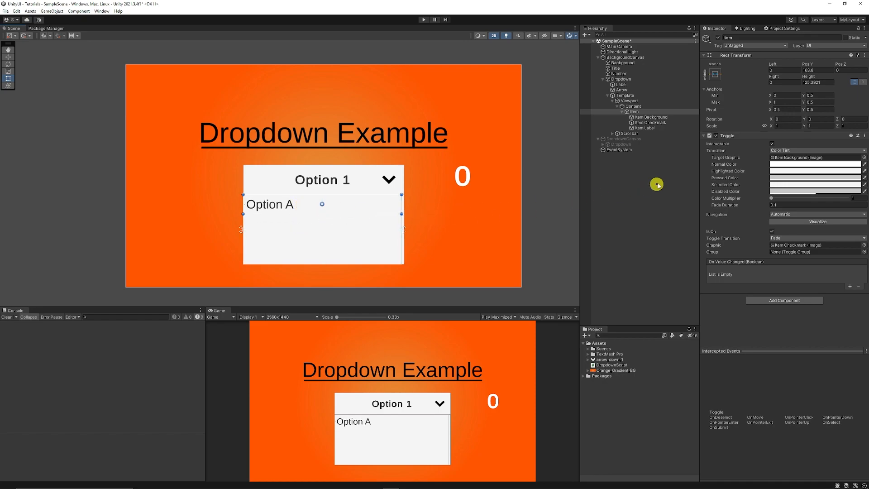
click(624, 95)
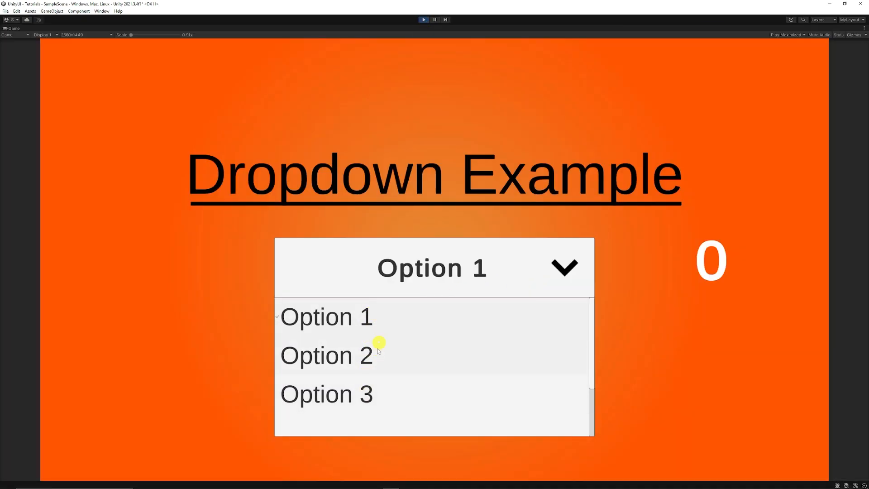
- Pick Option 2 in play mode, then start creating a new asset in the Project window
click(327, 394)
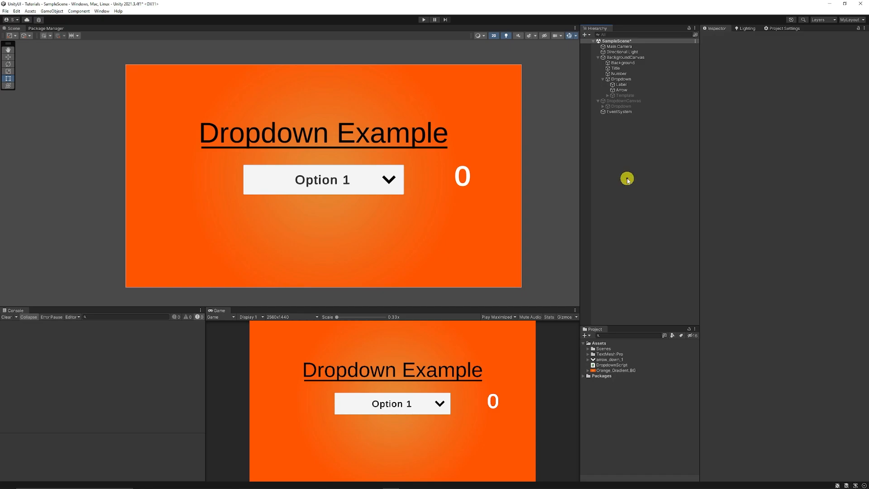
right_click(686, 204)
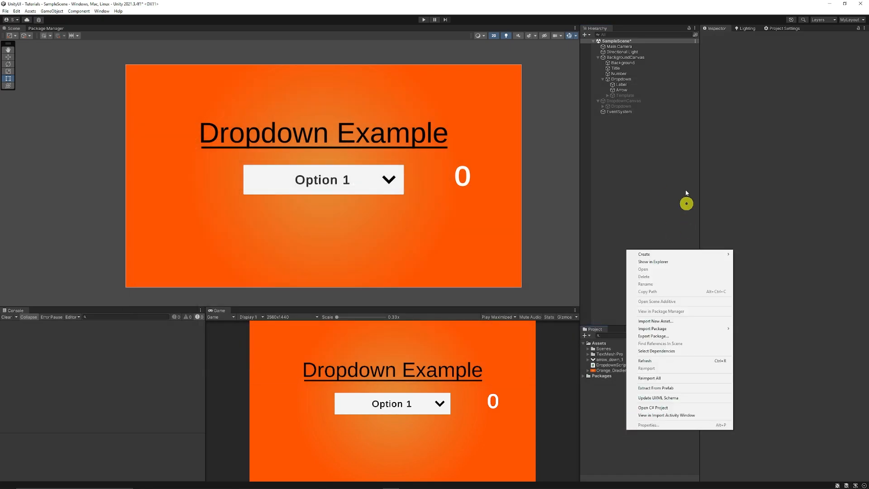
click(644, 254)
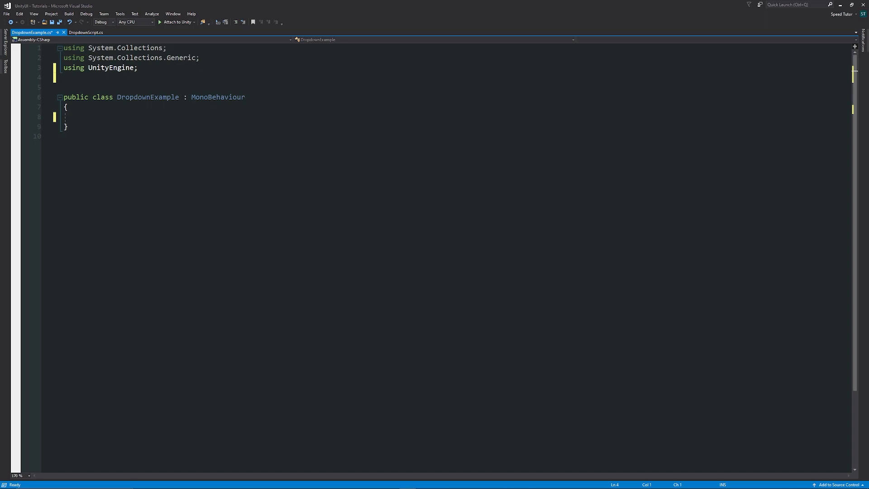
- Add 'using TMPro;' and a public void DropdownSample(int index) method
text(using)
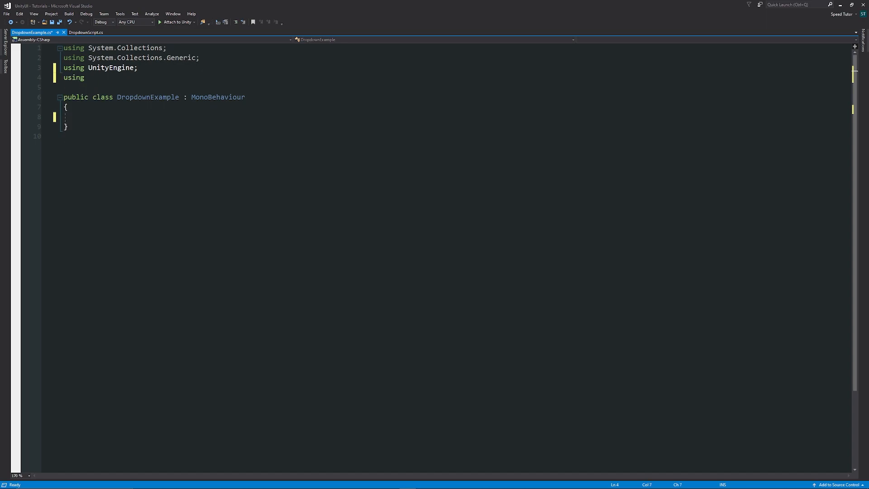
text(TMPro;)
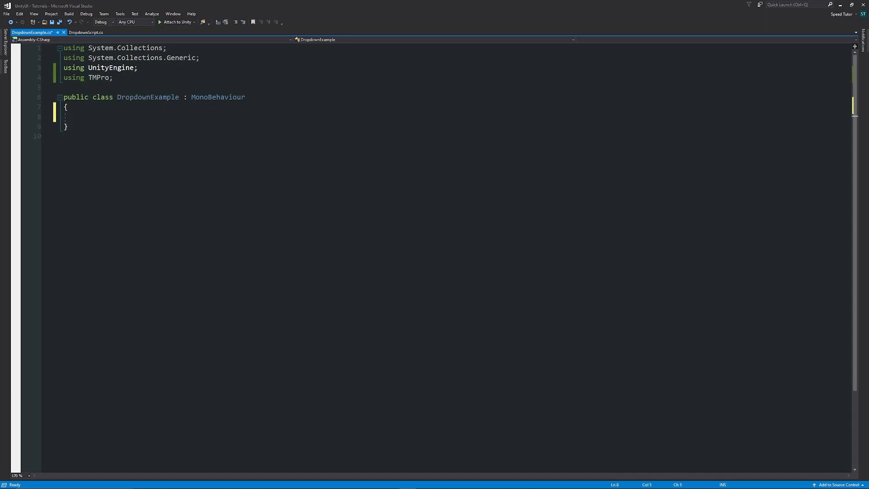
text(public void)
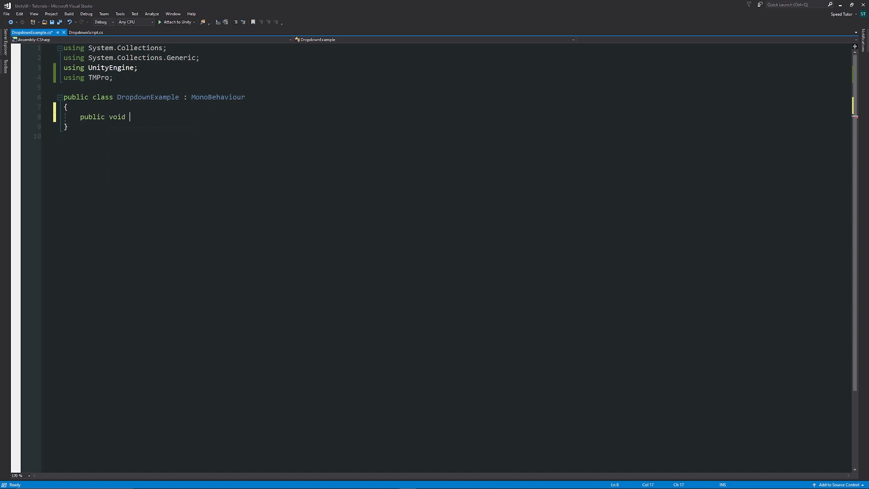
text(DropdownSample(int)
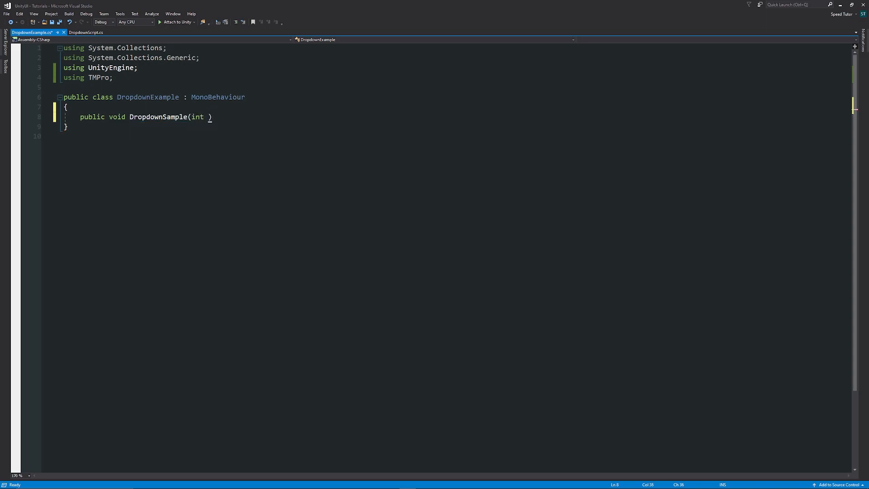
text(inde))
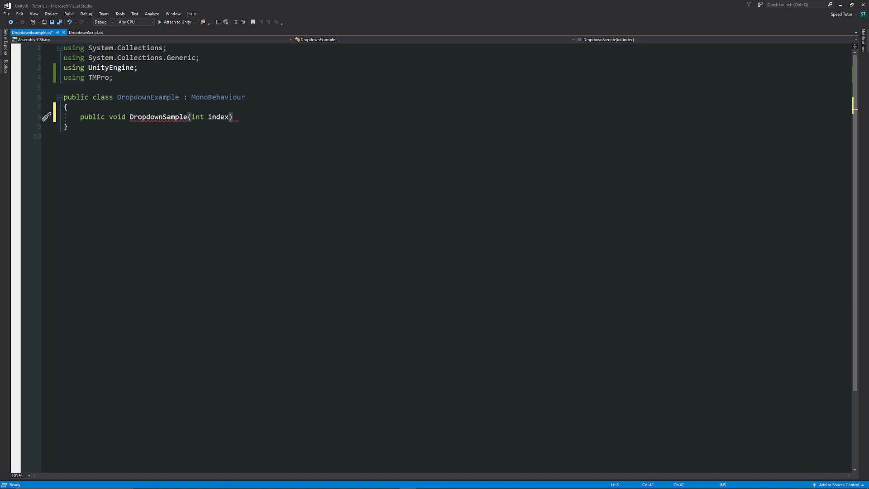
- Add switch (index) with case 0 commented '//Set to 1'
text(switch (switch_on))
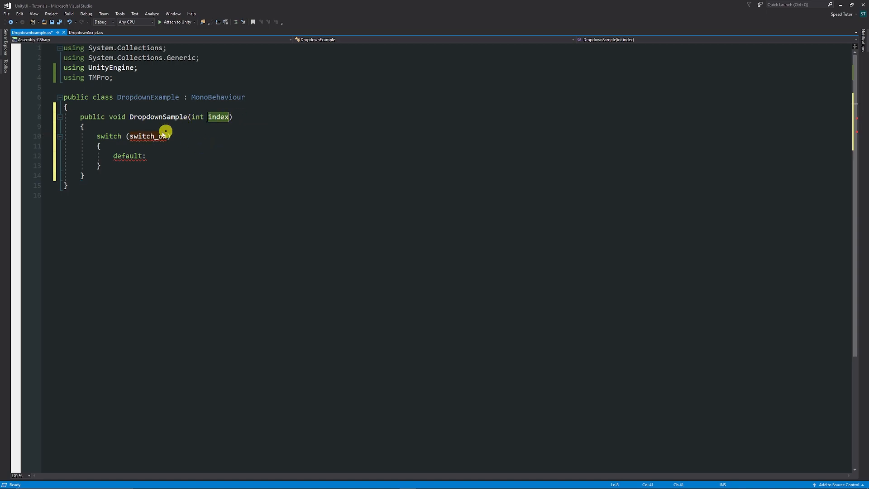
text(index)
click(143, 155)
text(case)
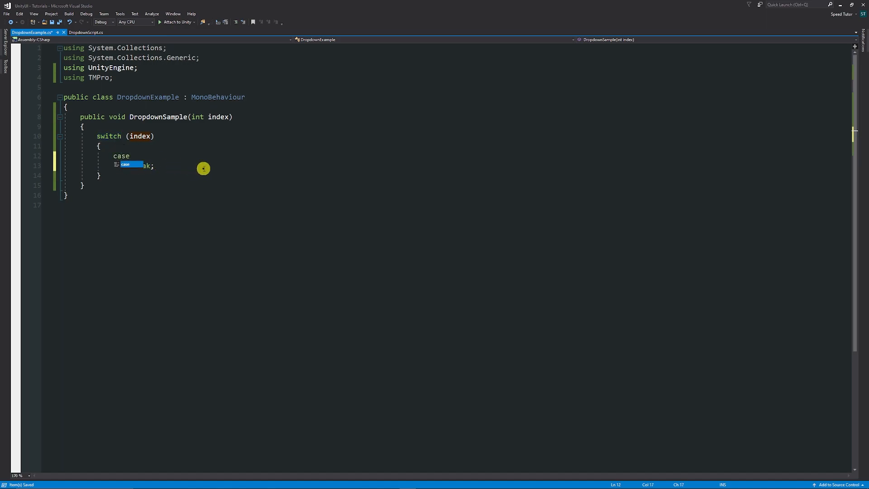
text(0:)
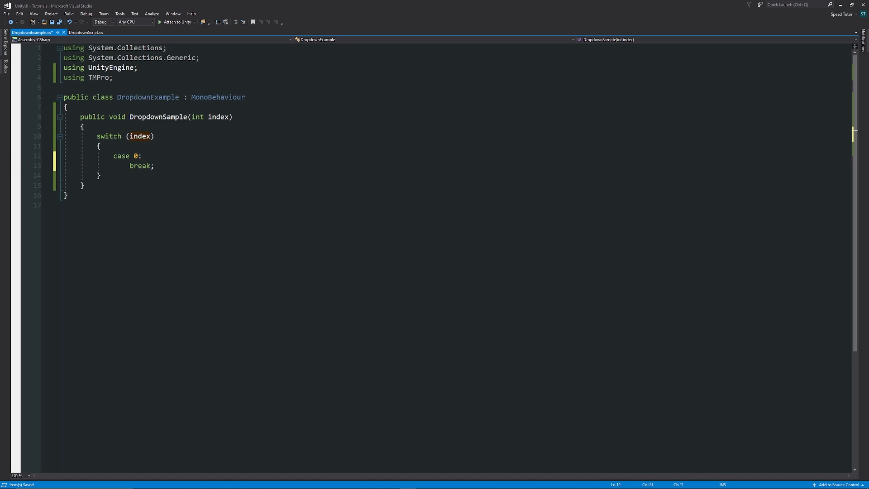
text(//S)
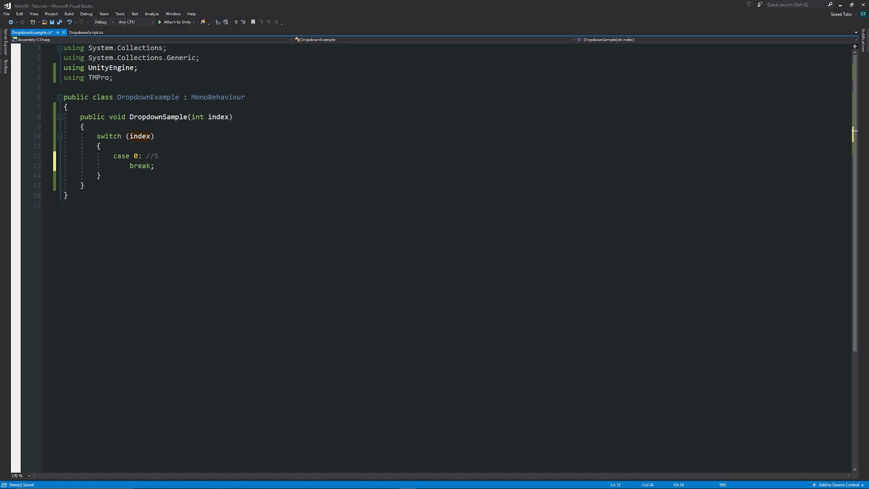
text(et to 1 break;)
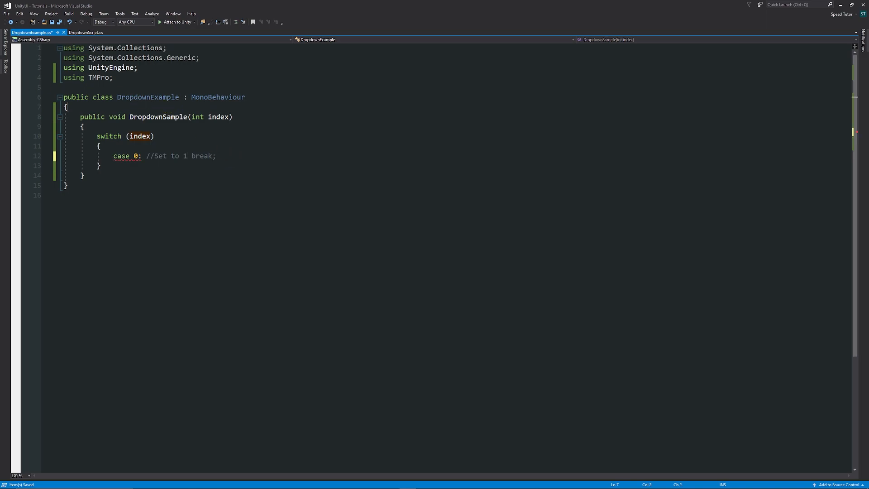
- Add a [SerializeField] private TMP_Text numberText field and make case 0 set it to 1
key(Enter)
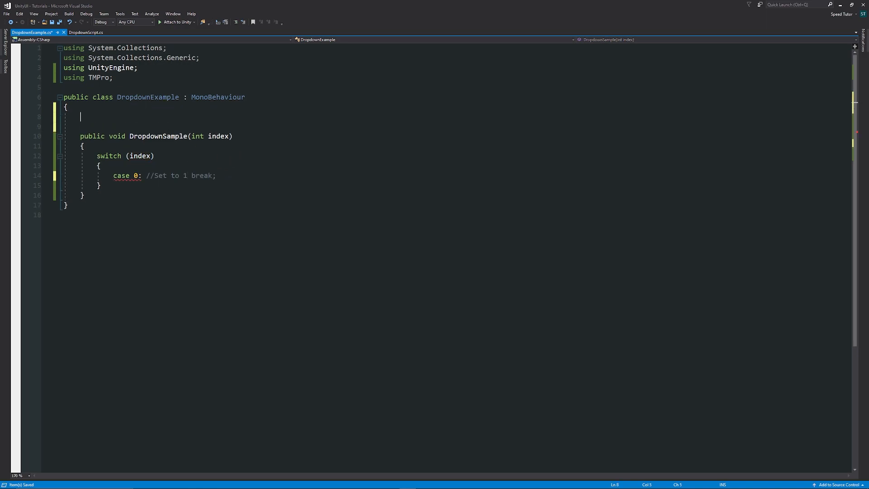
text([SerializeField])
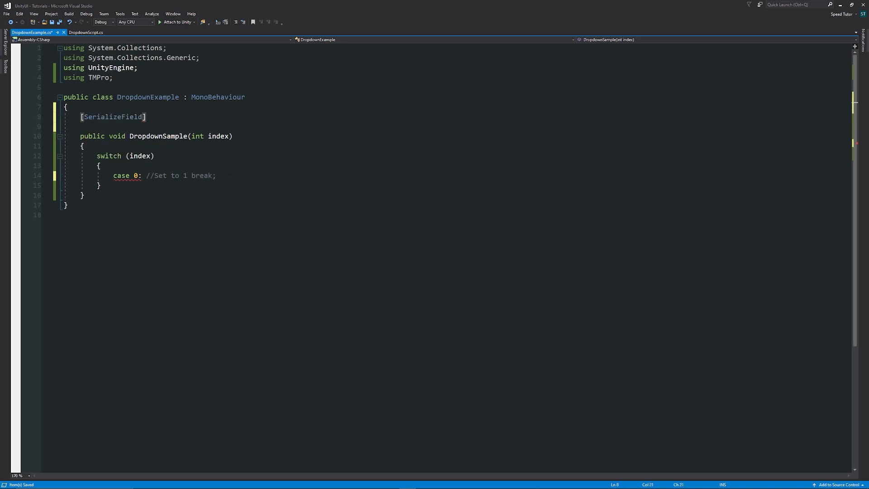
text(private)
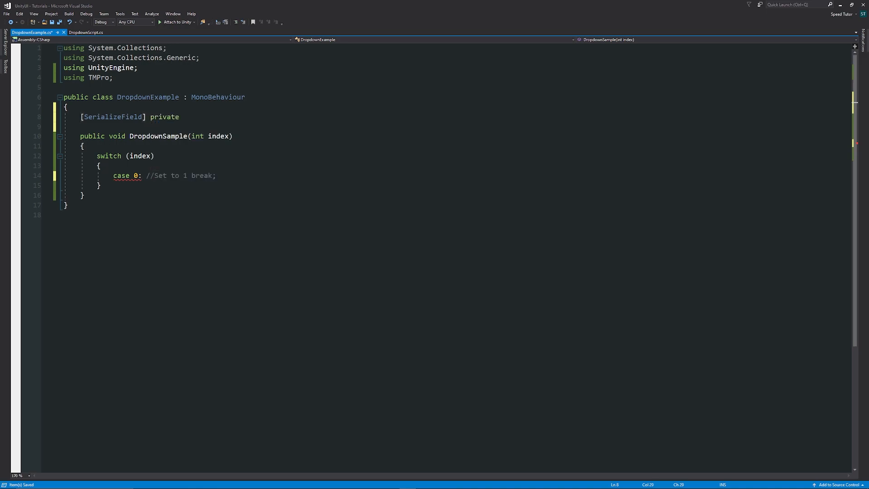
text(TMP_Text)
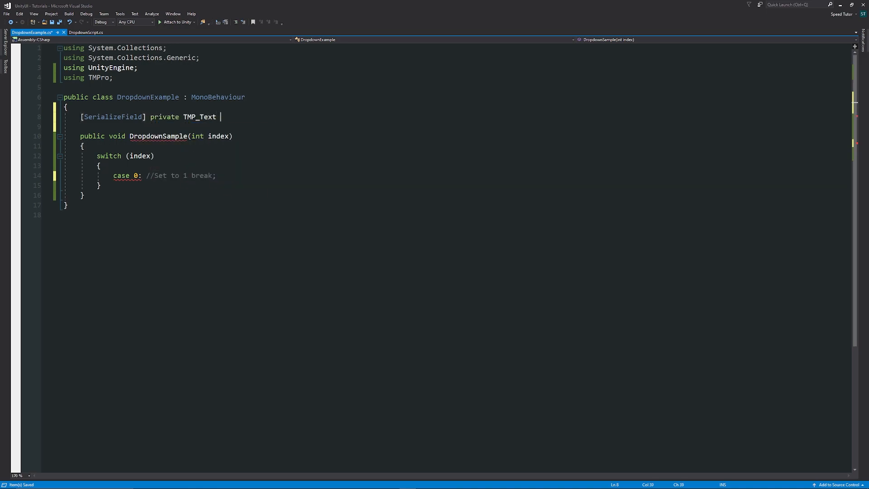
text(numberText;)
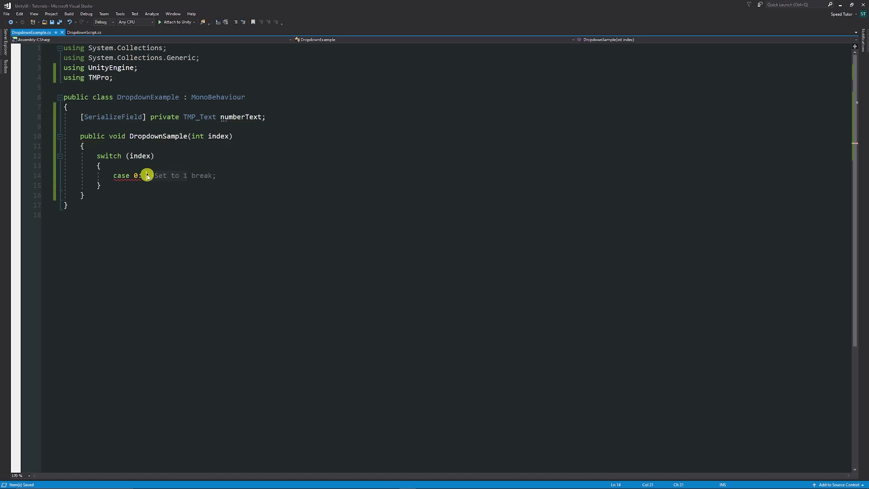
text(numberText.text = " break;)
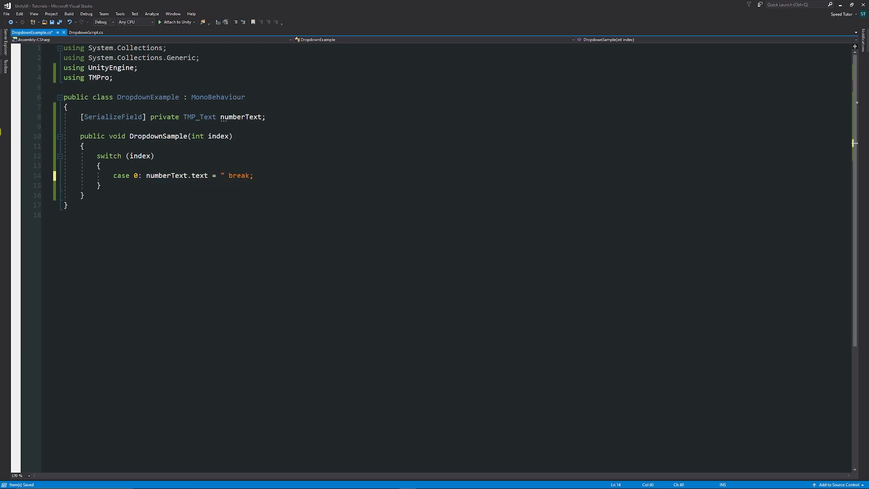
text(1;)
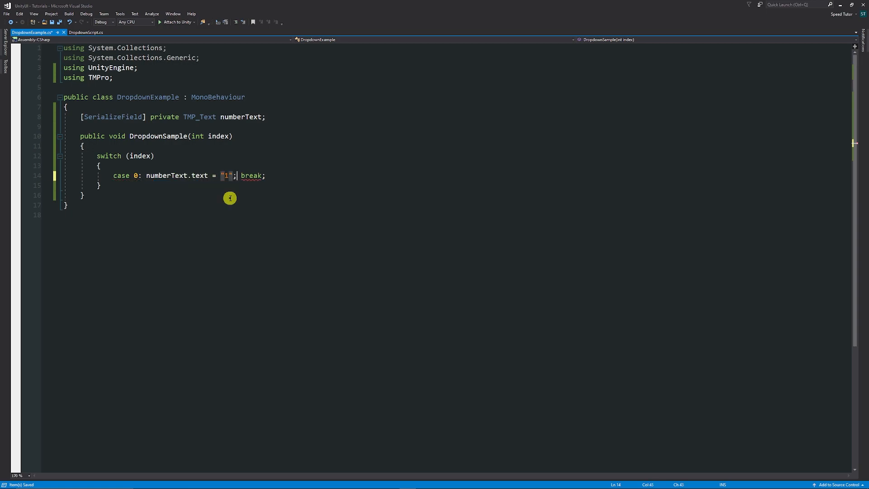
mouse_move(179, 178)
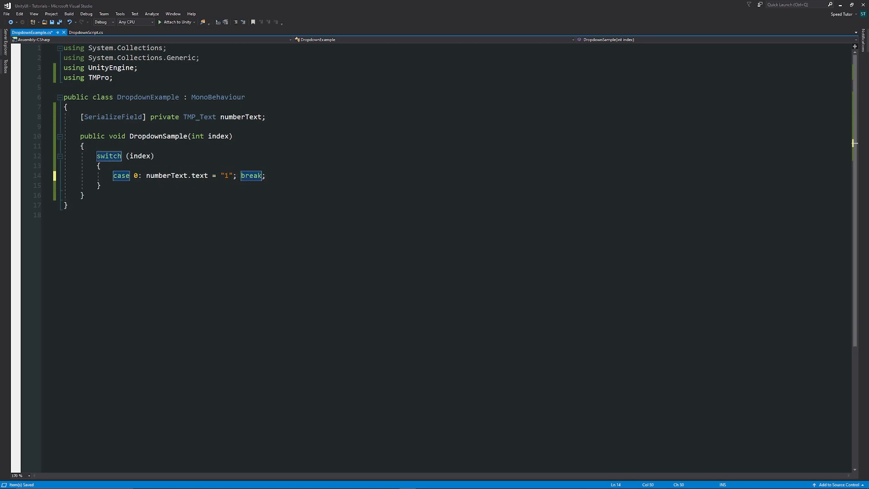
- Add case 1 and case 2 setting numberText.text to "2" and "3" with breaks
text(case 1:)
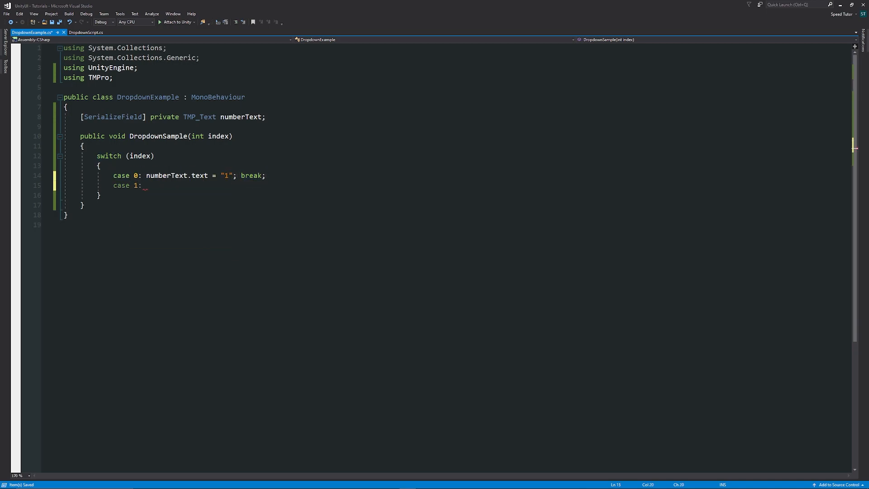
text(numberText.text = ")
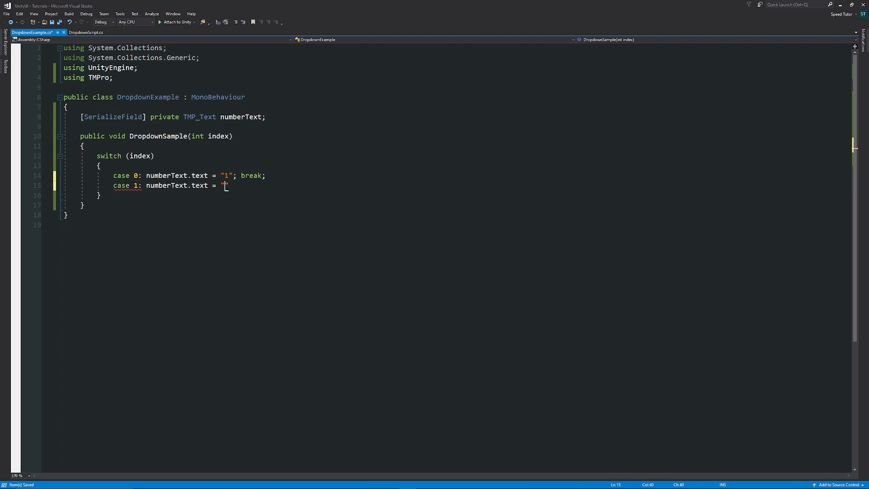
text(2"; break;)
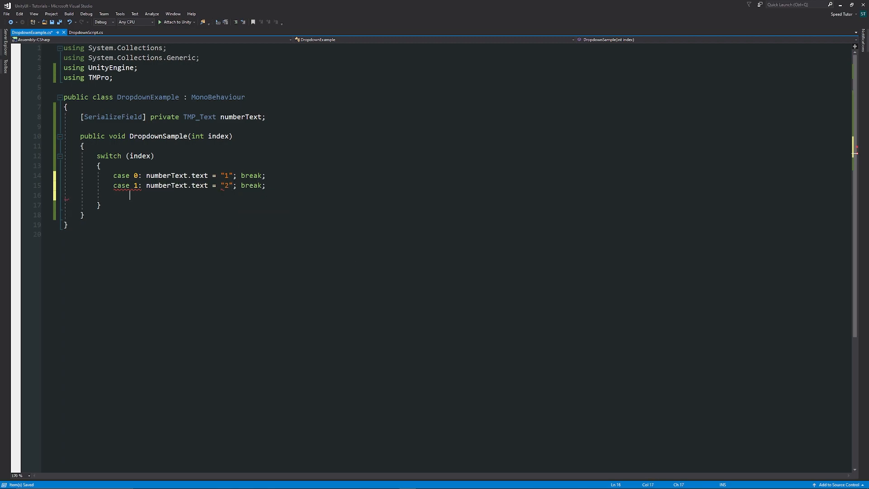
text(case 2:)
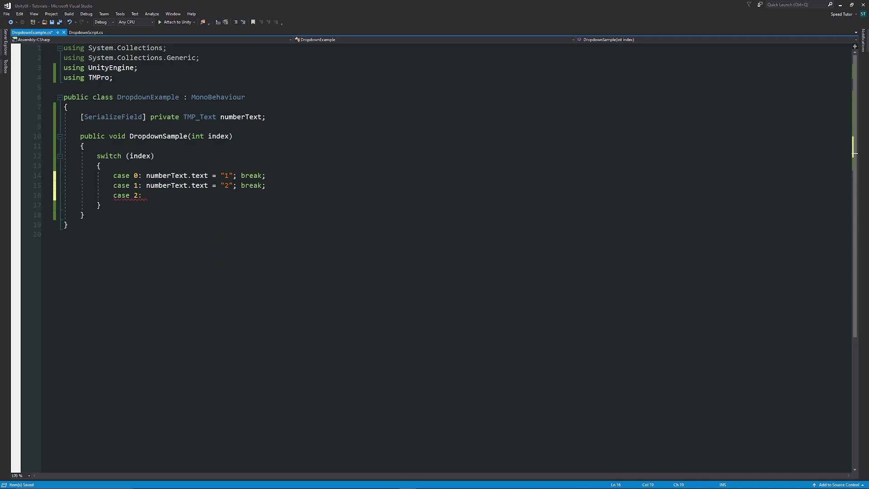
text(numberText.text =)
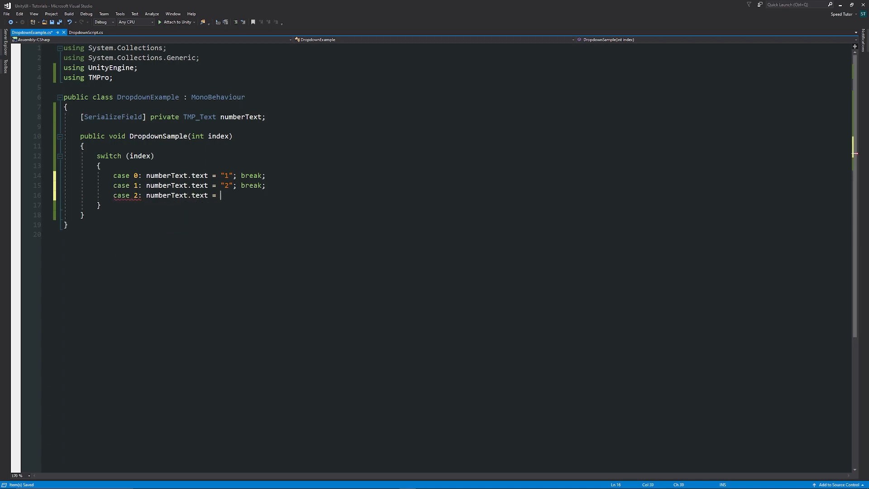
text("3";)
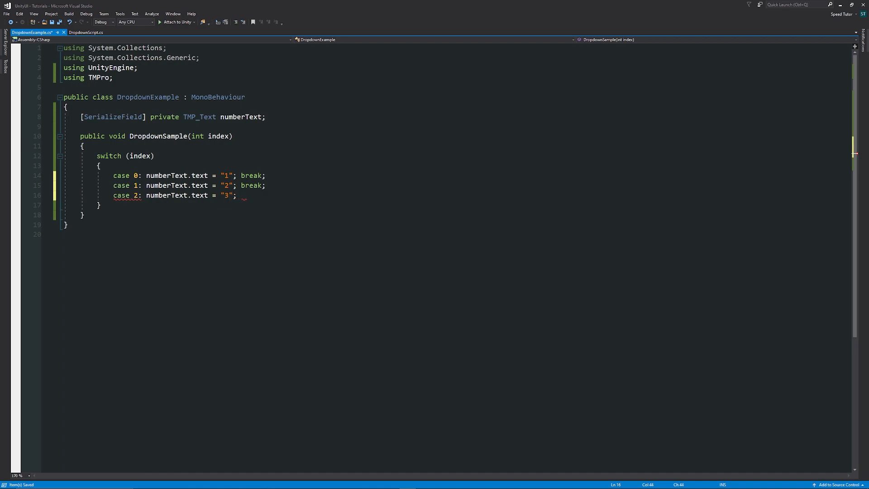
text(break;)
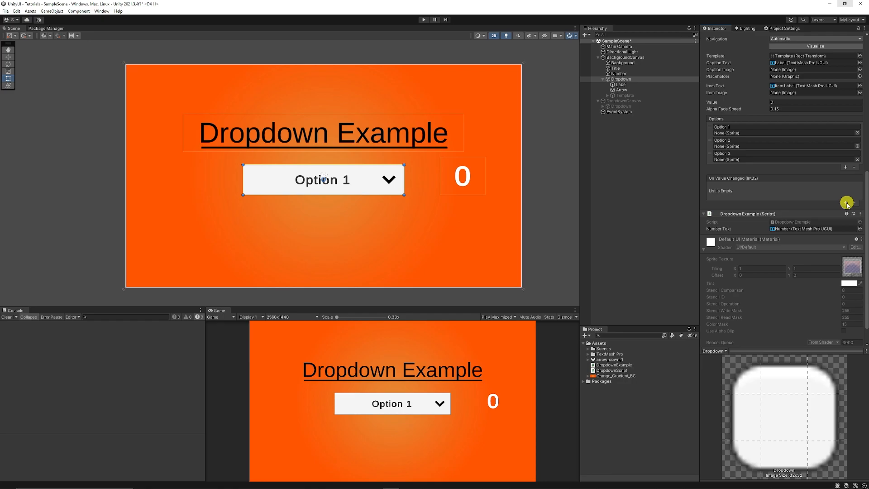
- Add an On Value Changed entry and choose the dropdown's DropdownExample script as its source
click(846, 202)
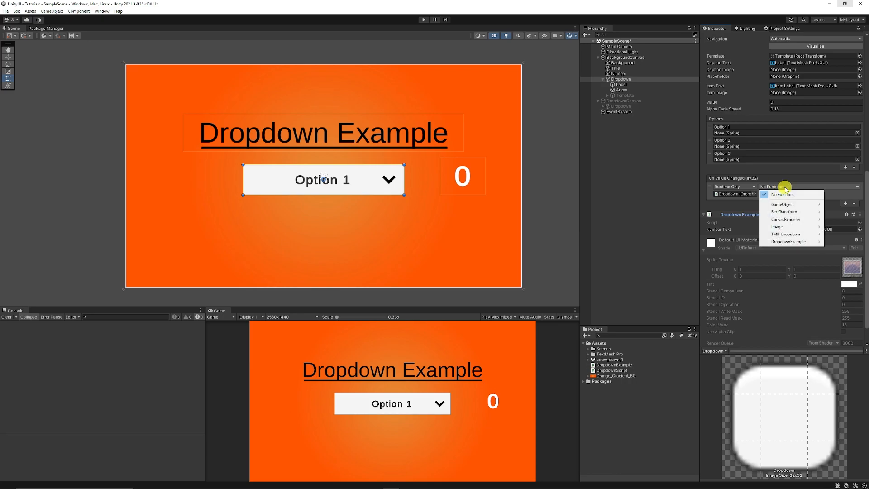
click(793, 242)
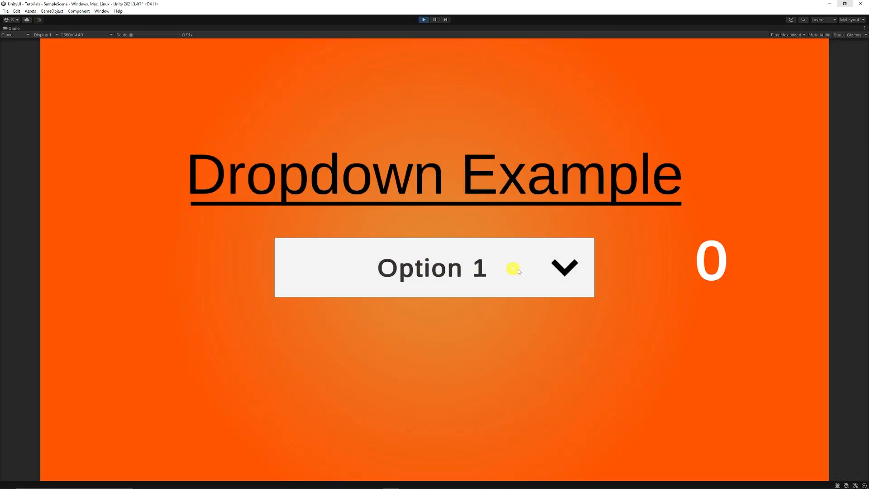
- In play mode, pick Option 1 from the dropdown and check the number updates to match
click(511, 268)
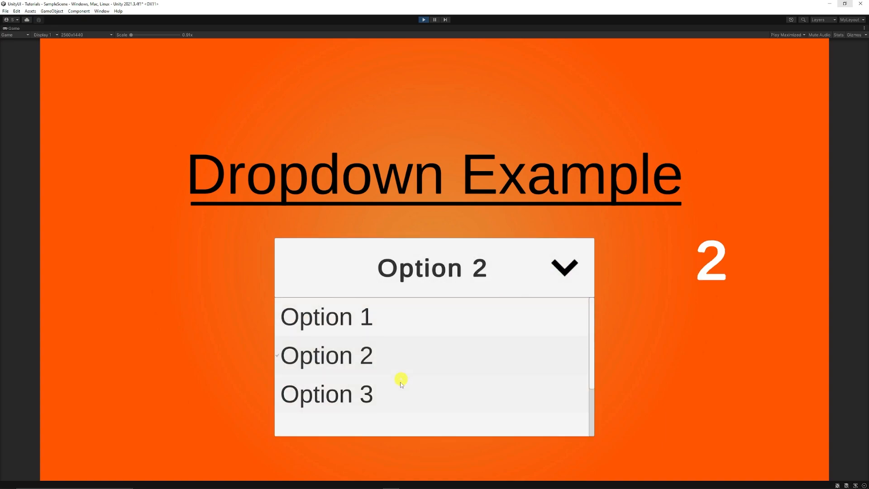
click(326, 316)
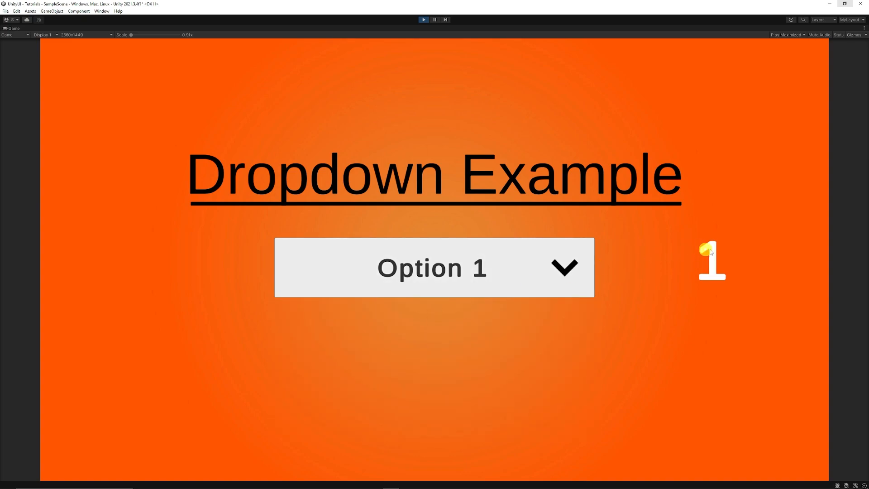
click(432, 268)
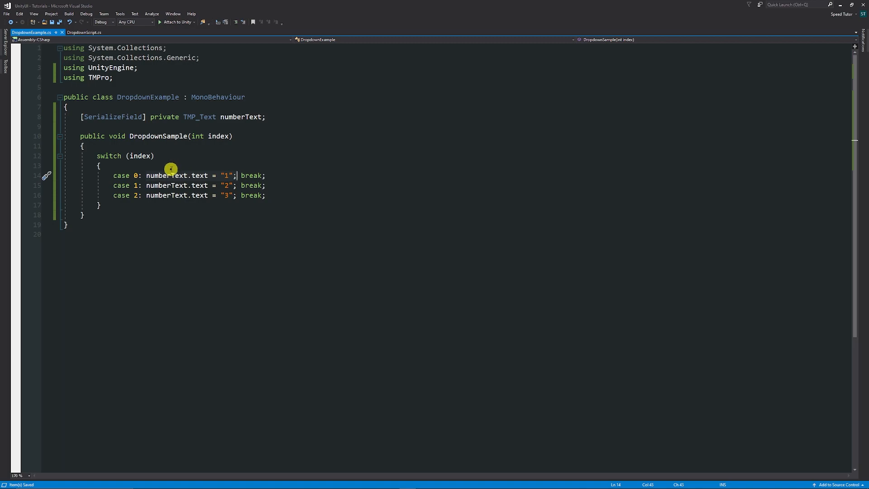
mouse_move(194, 202)
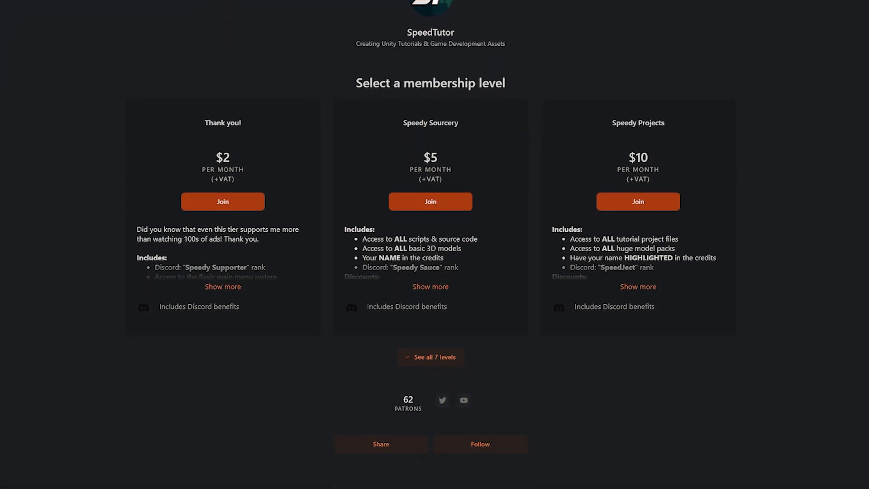
- Scroll past the Patreon tiers to the SpeedTutor store's Unity puzzle systems and model packs
scroll(down, 3)
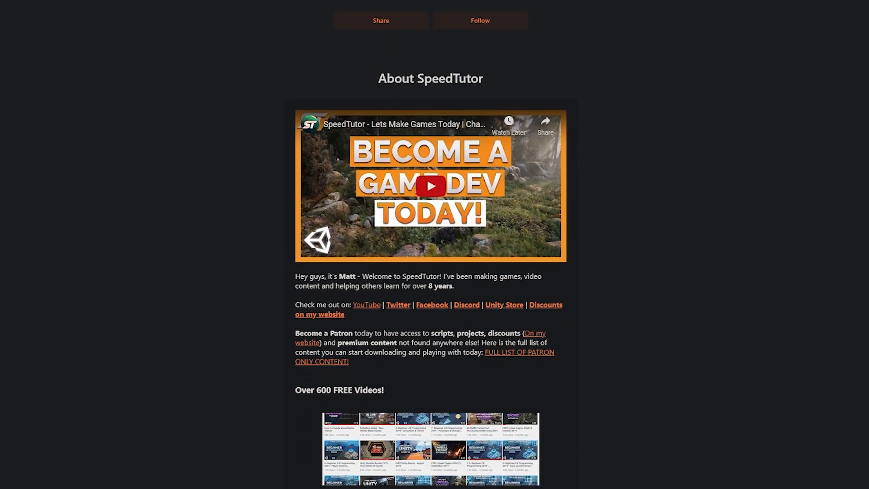
scroll(down, 3)
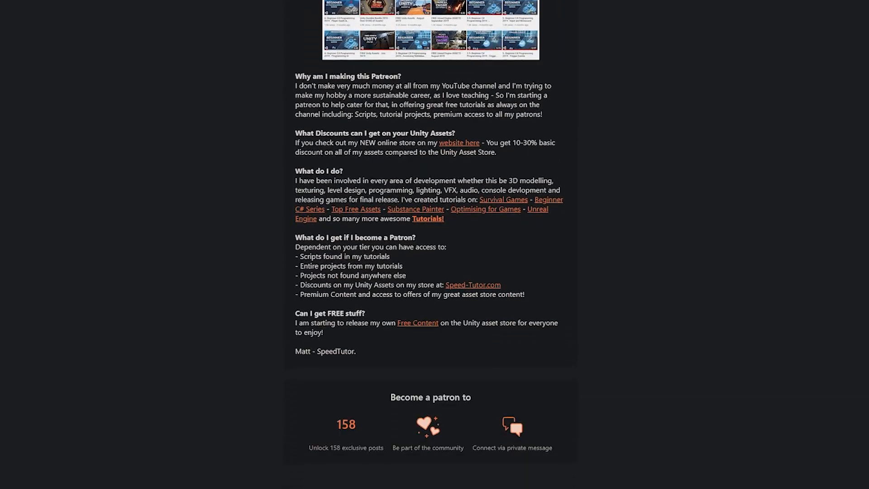
scroll(down, 3)
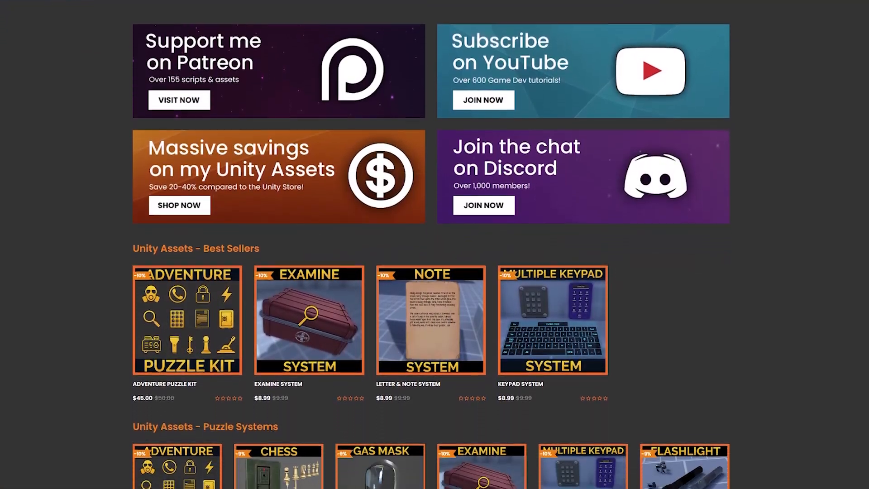
scroll(down, 3)
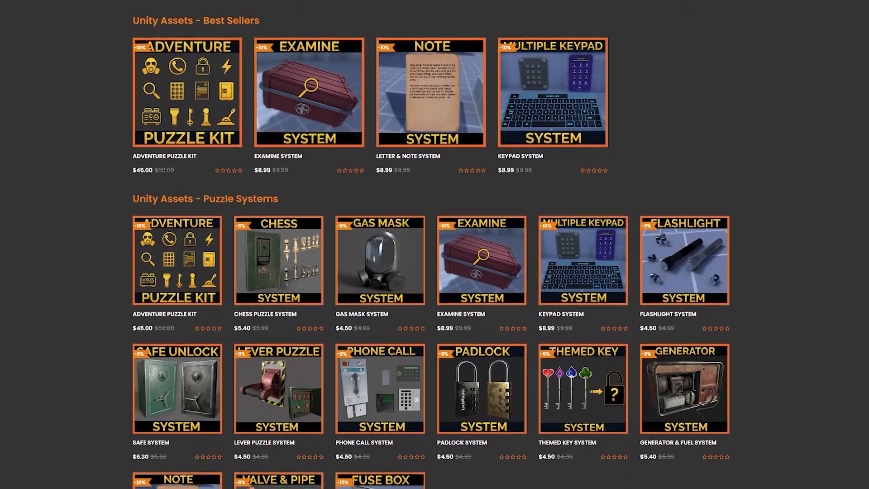
scroll(down, 3)
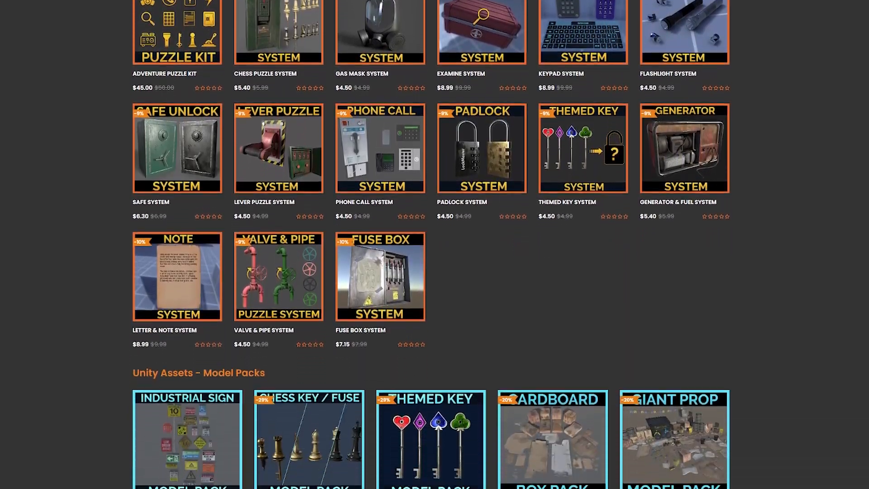